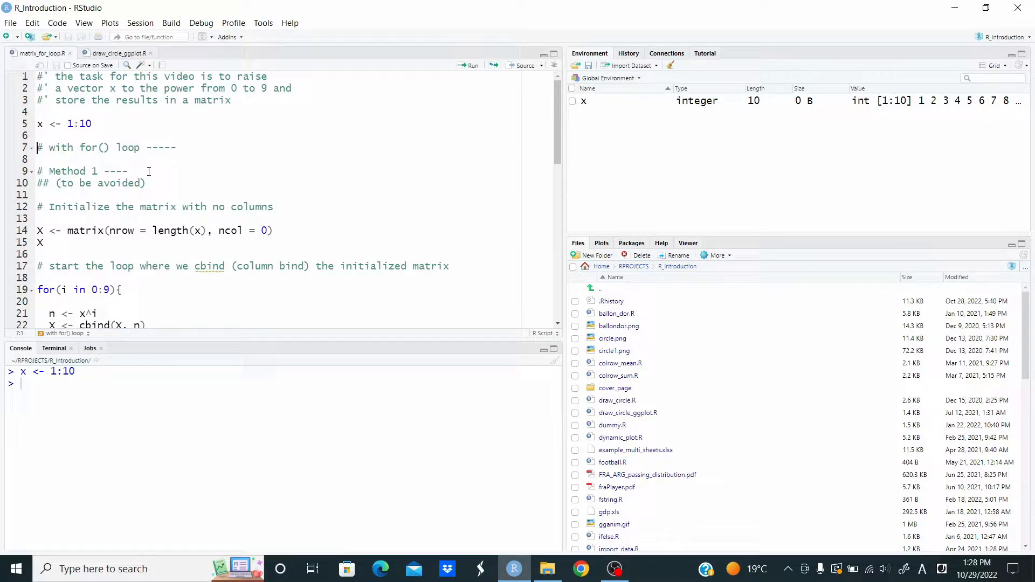
Step: Run the line creating X as an empty 10-row matrix and print it
{"action": "left_click", "coordinate": [277, 230]}
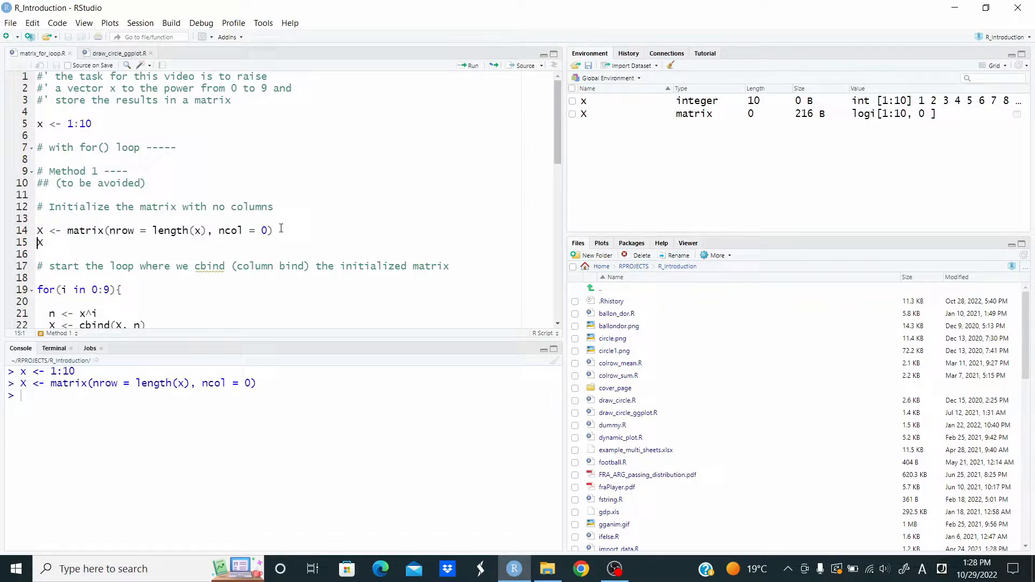
{"action": "key", "text": "Return"}
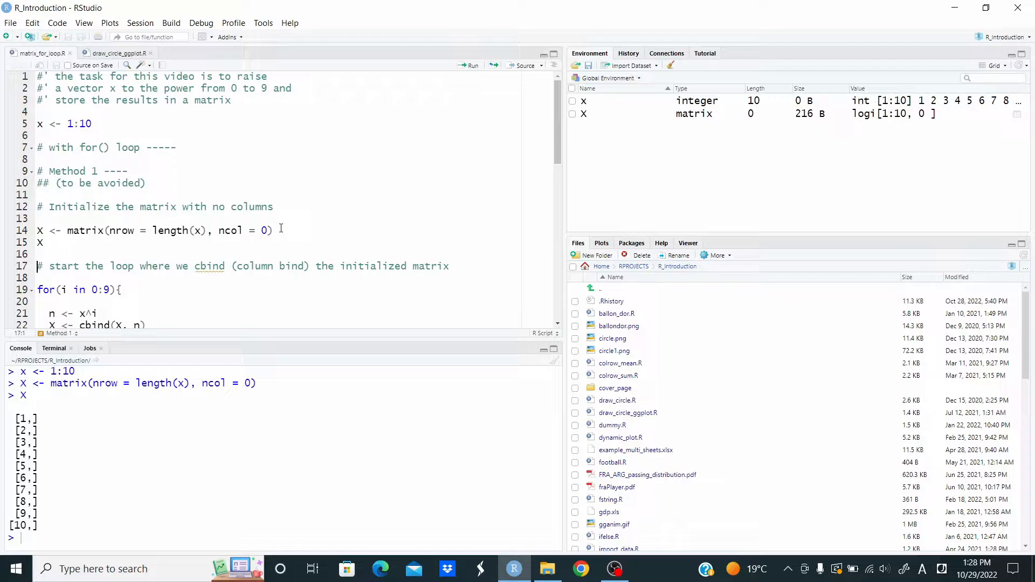
{"action": "mouse_move", "coordinate": [546, 125]}
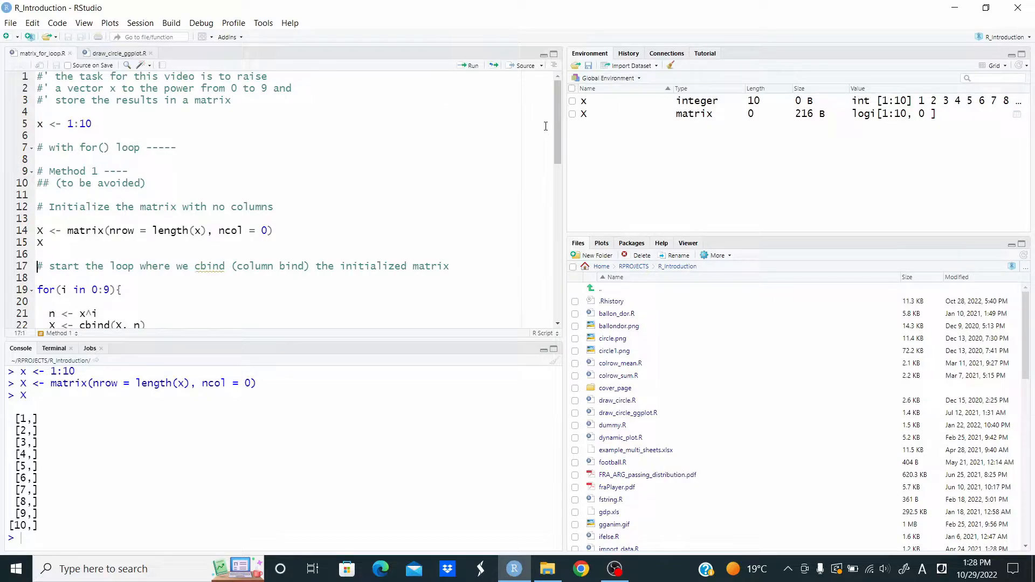
Step: Run the cbind for-loop so X prints as a 10x10 matrix of x^0 to x^9
{"action": "scroll", "scroll_direction": "down", "scroll_amount": 3}
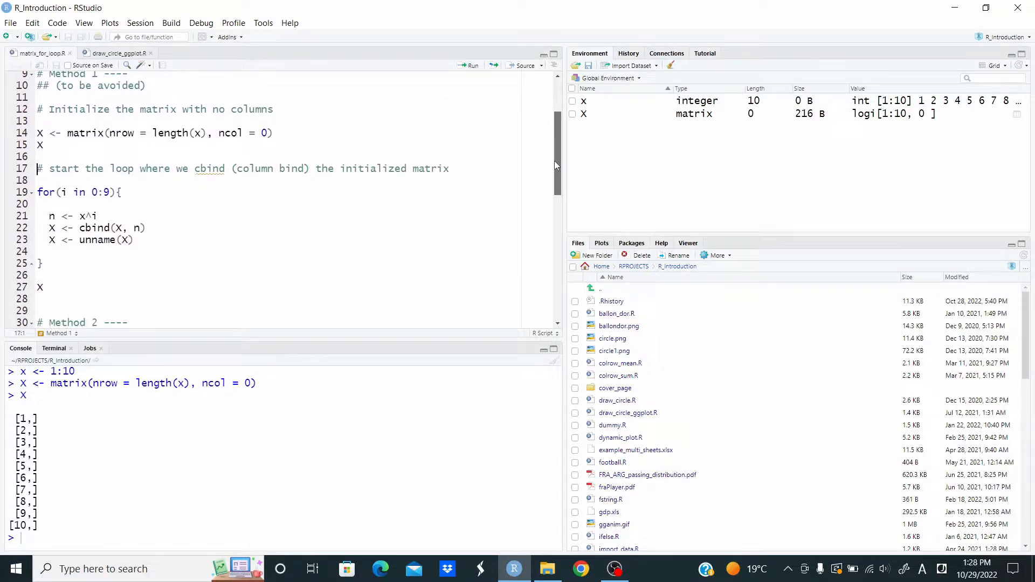
{"action": "scroll", "scroll_direction": "down", "scroll_amount": 3}
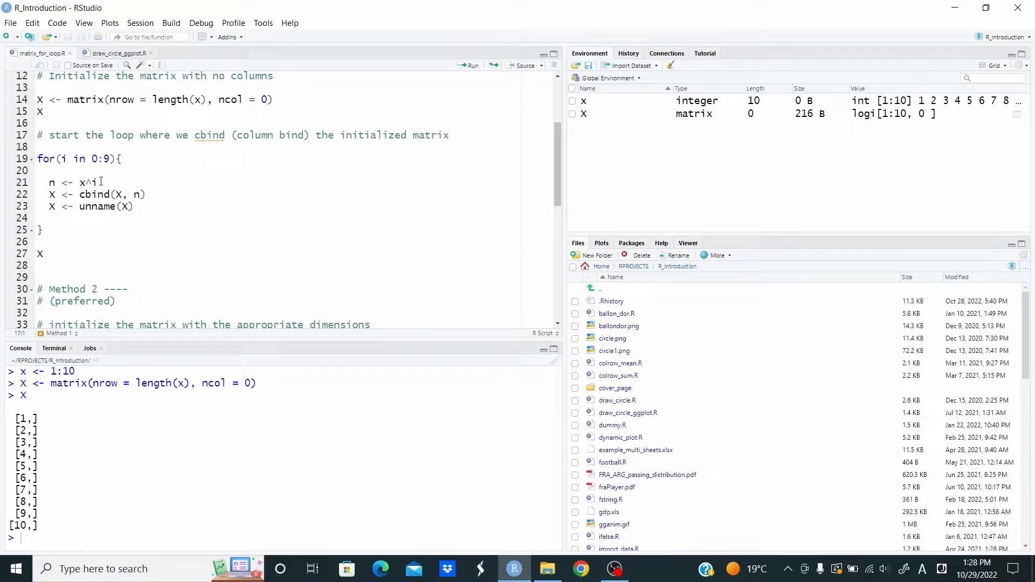
{"action": "left_click", "coordinate": [133, 207]}
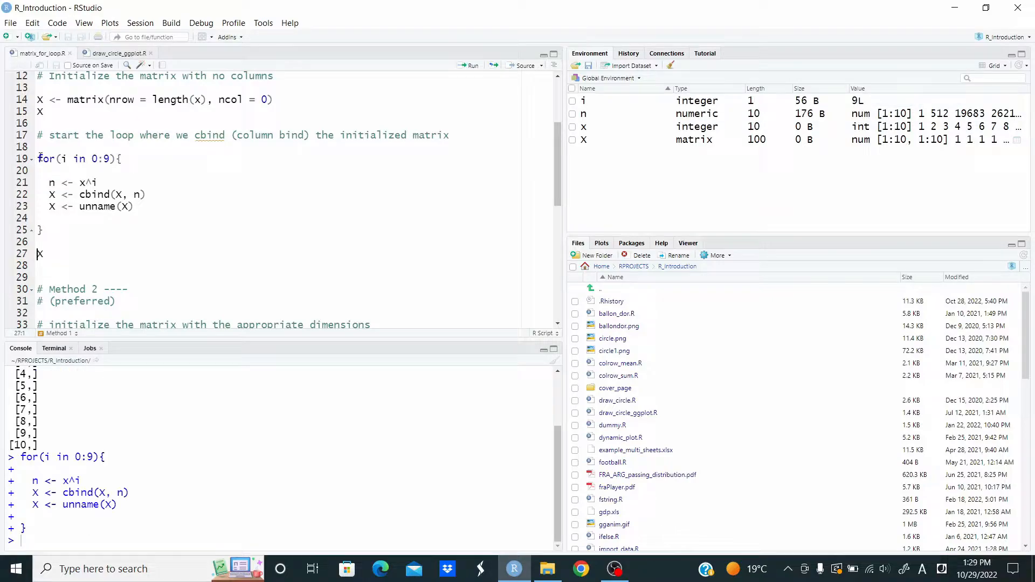
{"action": "key", "text": "Return"}
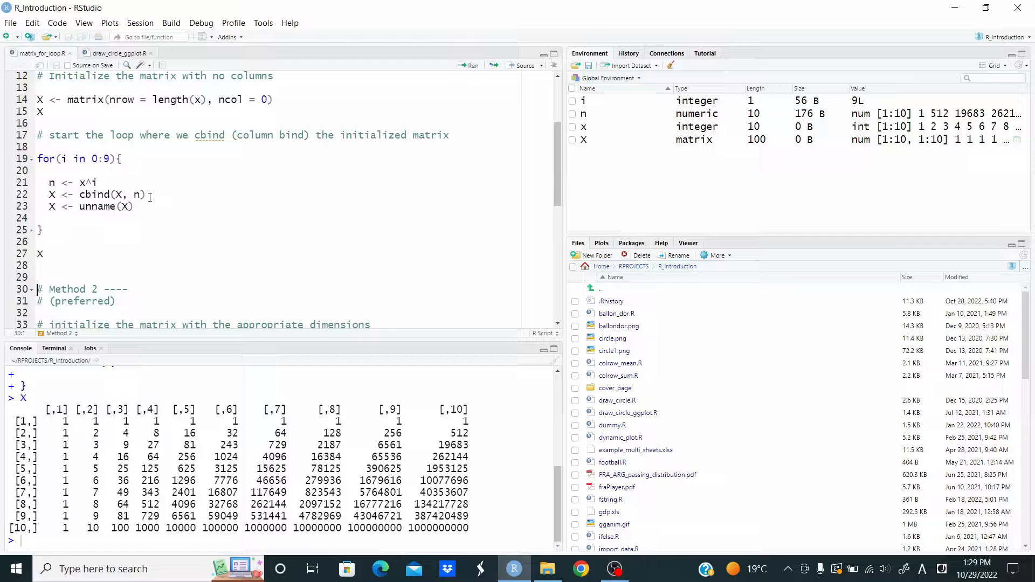
{"action": "left_click", "coordinate": [145, 194]}
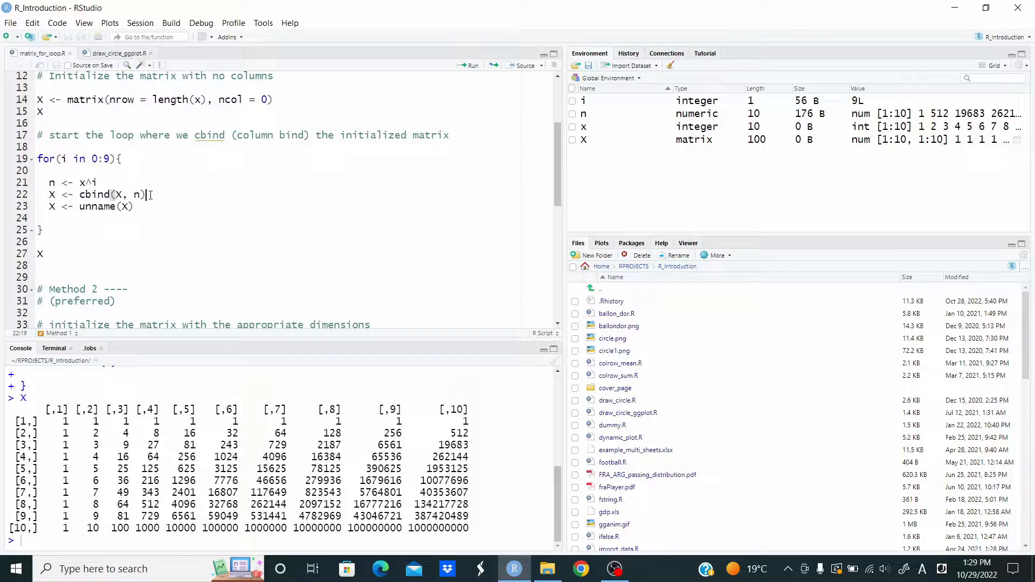
{"action": "mouse_move", "coordinate": [553, 191]}
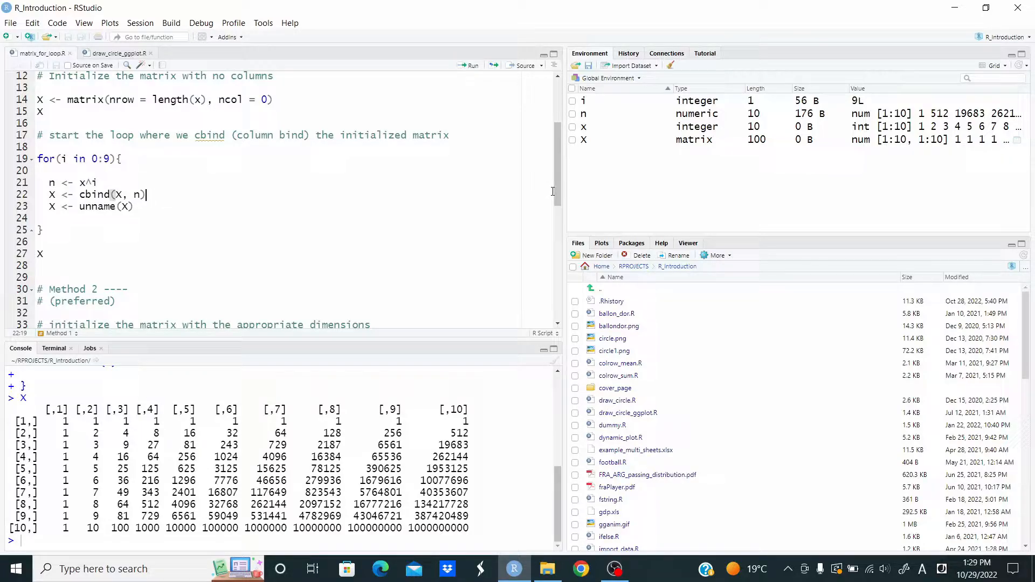
Step: Run the matrix(NA, nrow=10, ncol=length(0:9)) line so X prints as all-NA
{"action": "scroll", "scroll_direction": "down", "scroll_amount": 3}
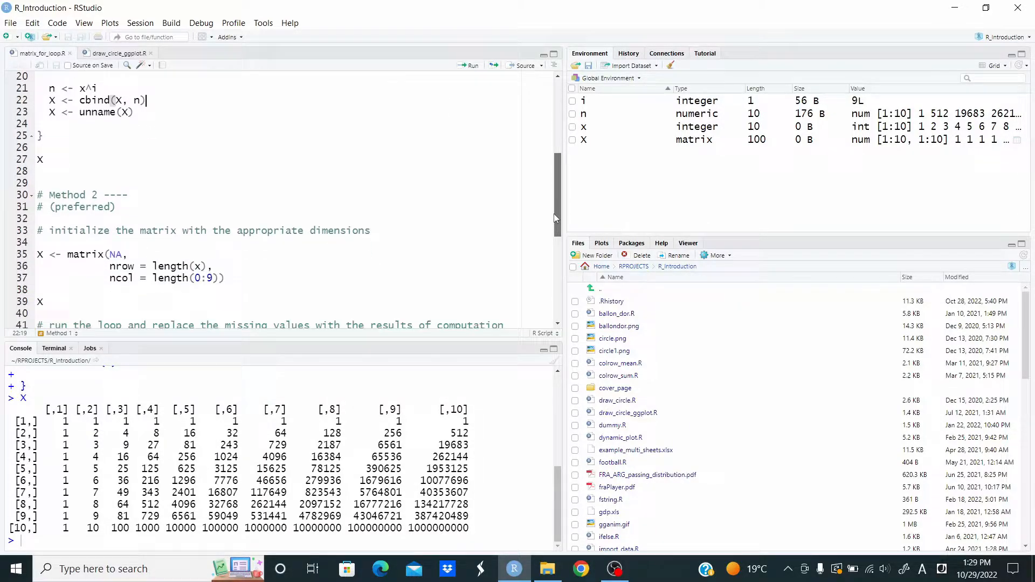
{"action": "scroll", "scroll_direction": "down", "scroll_amount": 3}
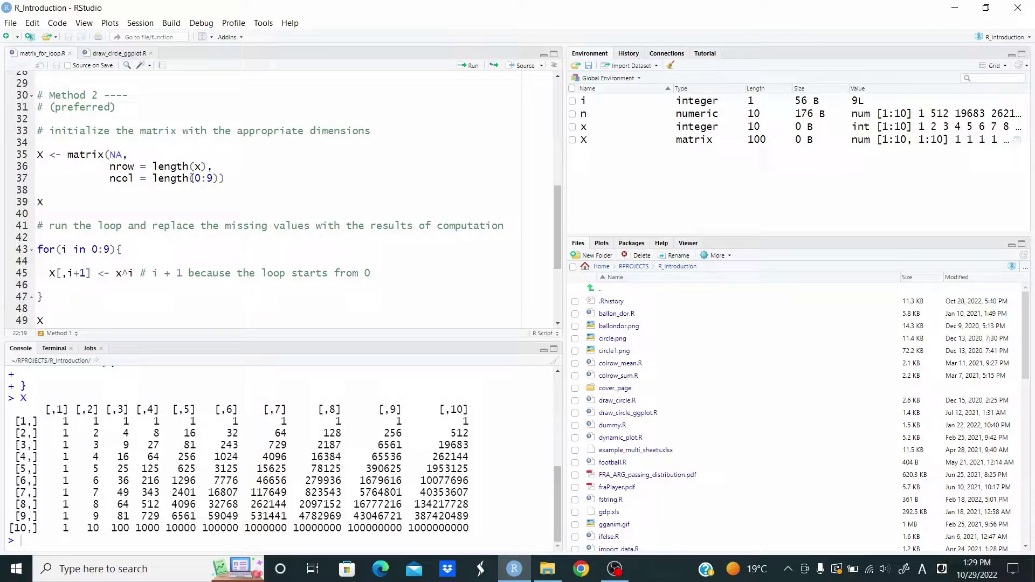
{"action": "left_click", "coordinate": [40, 154]}
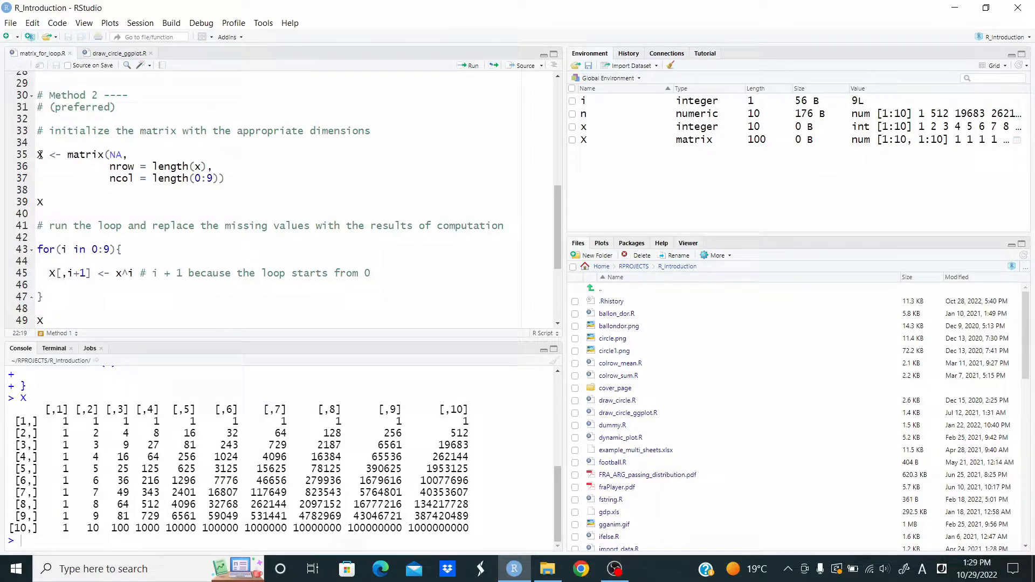
{"action": "left_click", "coordinate": [40, 154]}
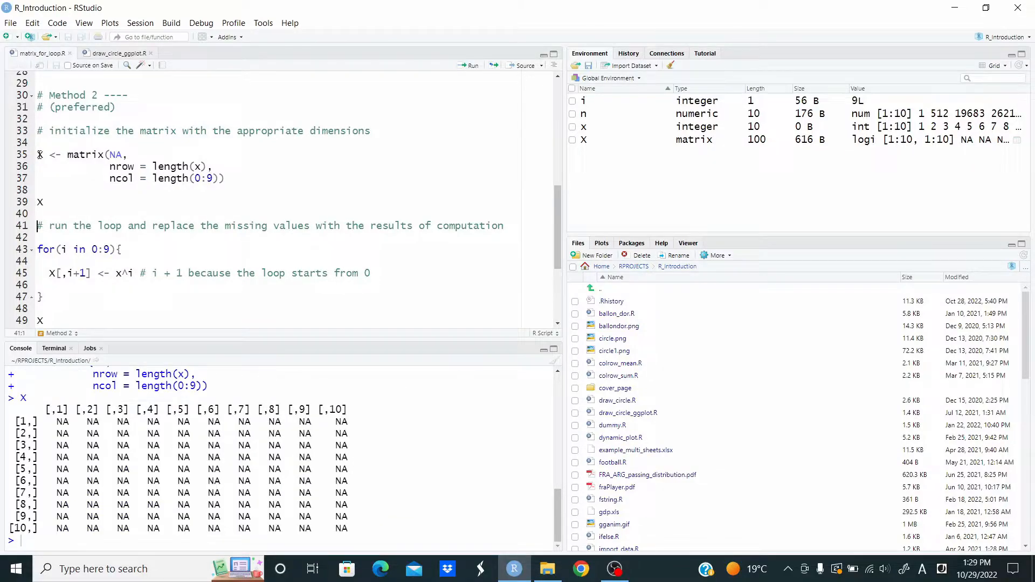
{"action": "mouse_move", "coordinate": [548, 192]}
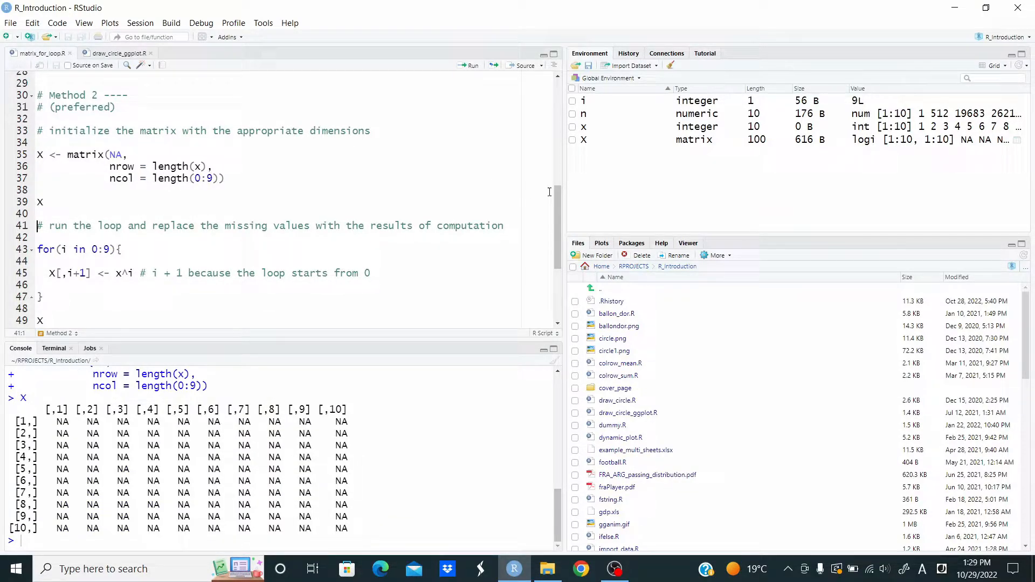
{"action": "scroll", "scroll_direction": "down", "scroll_amount": 3}
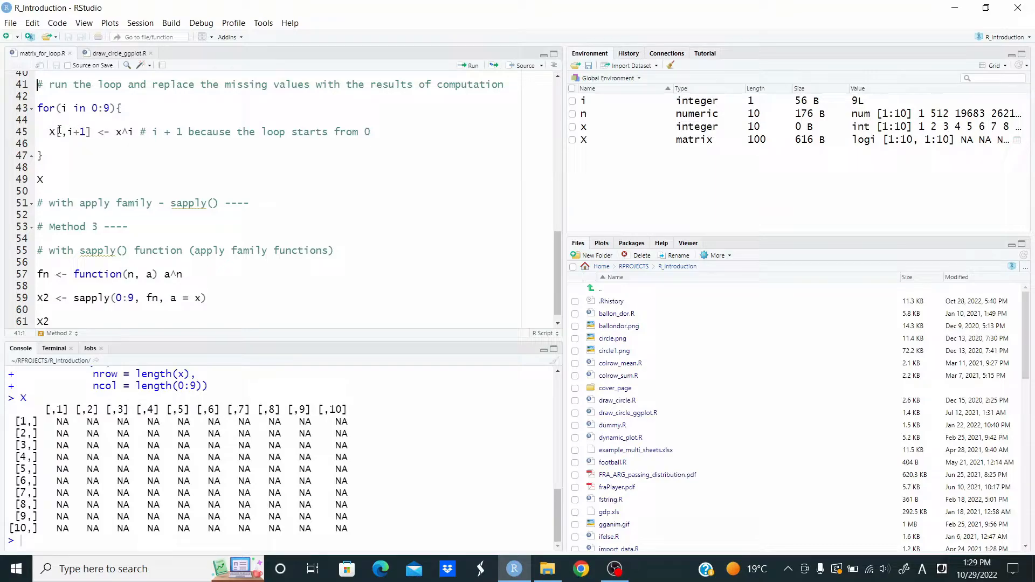
Step: Highlight the X[,i+1] assignment, then run the loop filling columns with x^0 to x^9
{"action": "double_click", "coordinate": [69, 132]}
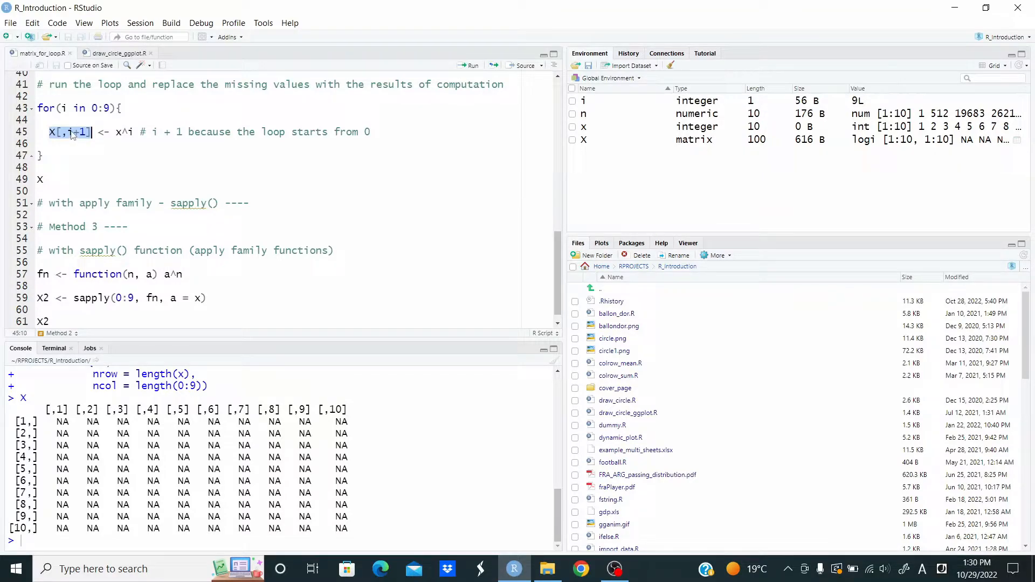
{"action": "left_click", "coordinate": [75, 132]}
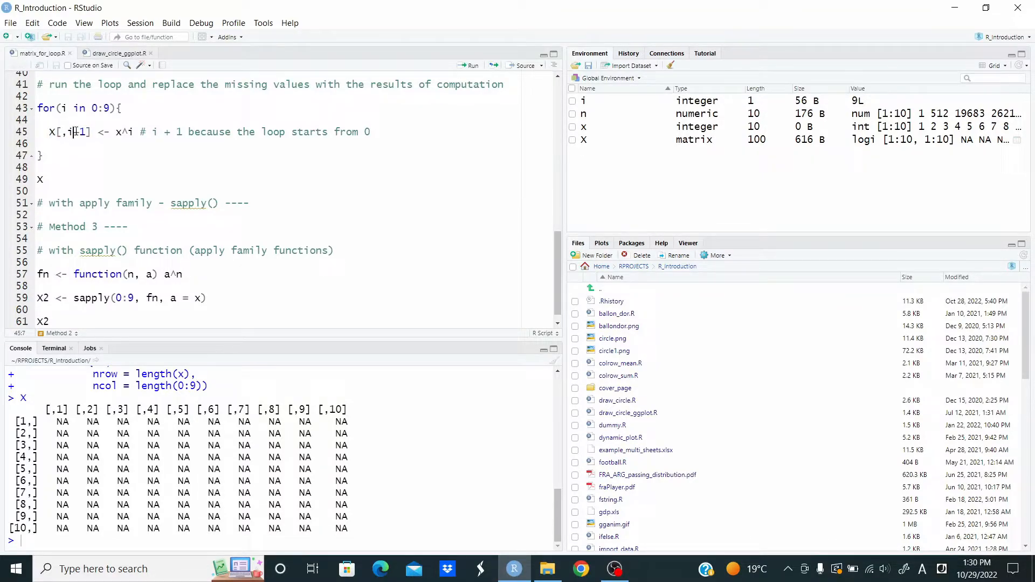
{"action": "double_click", "coordinate": [122, 131]}
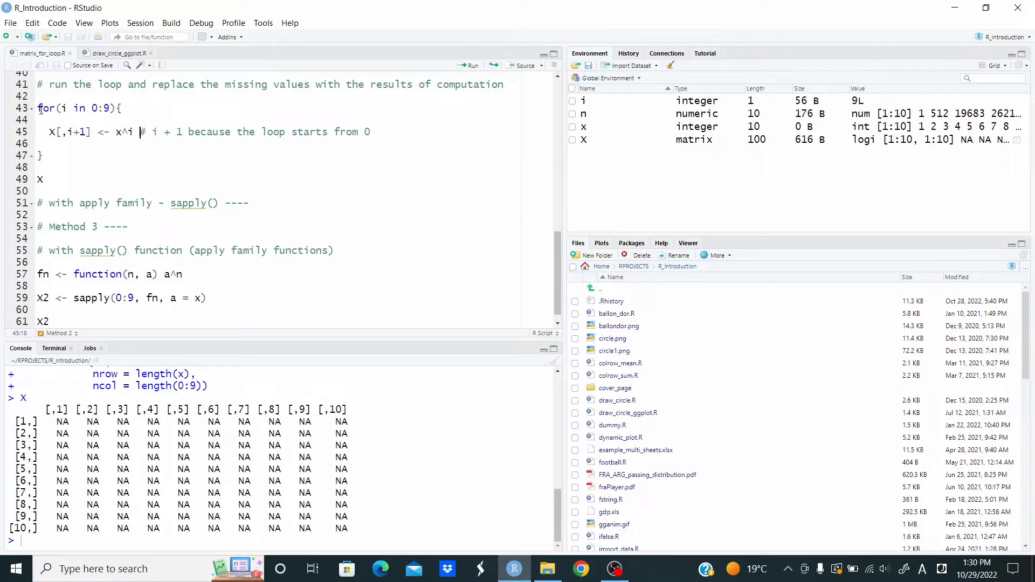
{"action": "left_click", "coordinate": [38, 108]}
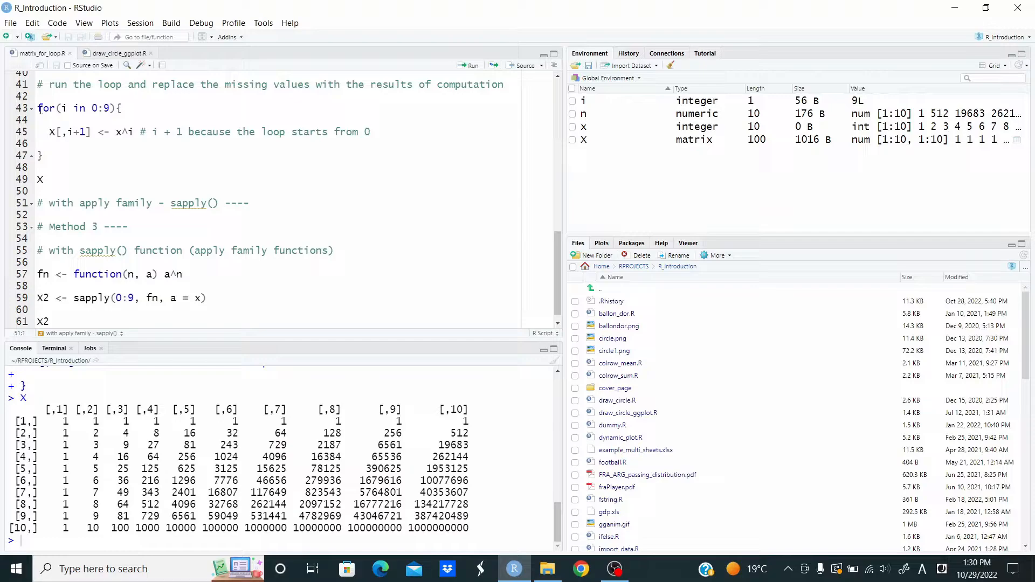
{"action": "mouse_move", "coordinate": [263, 164]}
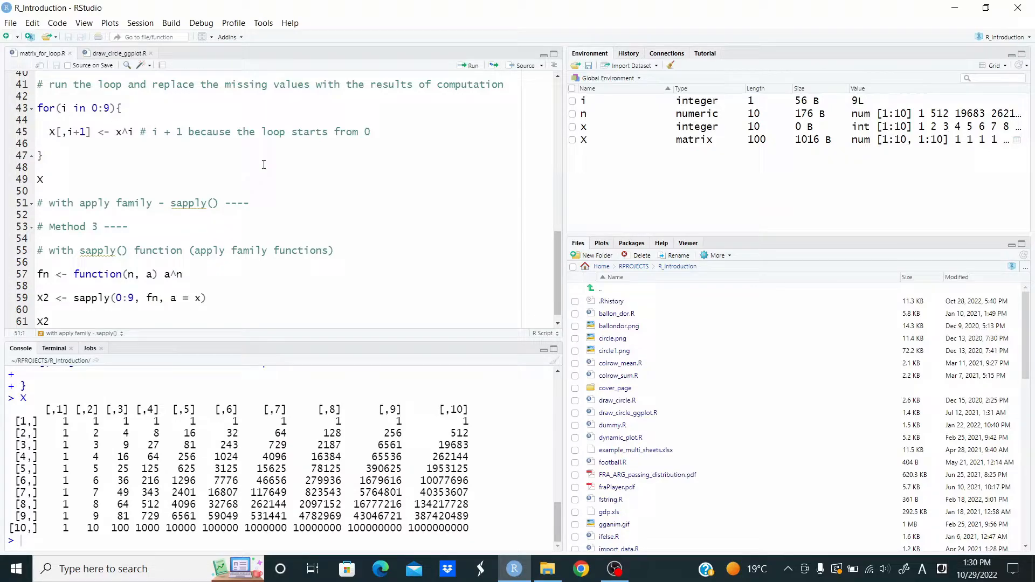
Step: Run the fn(n, a) = a^n definition for Method 3 and move to the sapply call
{"action": "scroll", "scroll_direction": "down", "scroll_amount": 3}
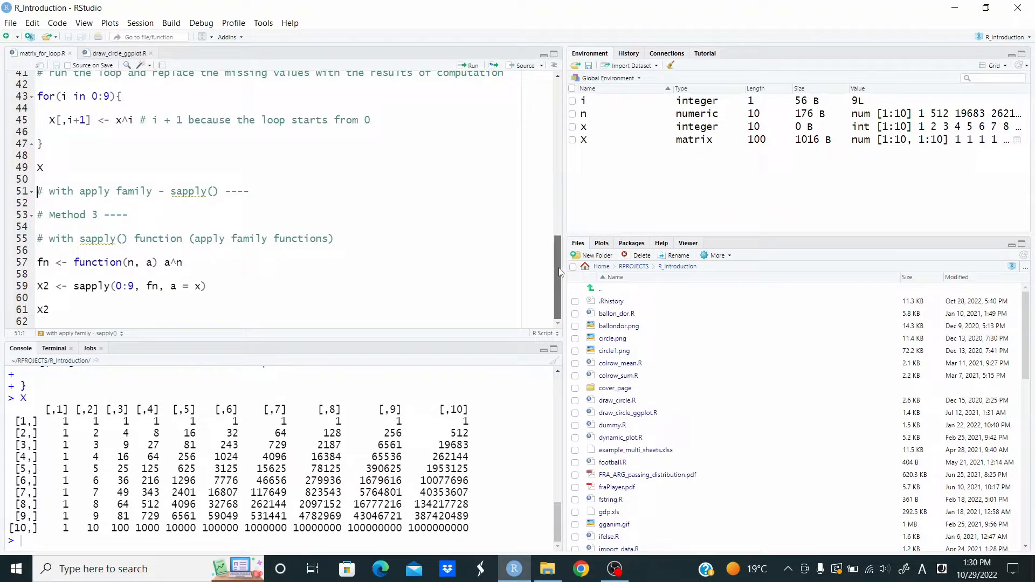
{"action": "left_click", "coordinate": [185, 262]}
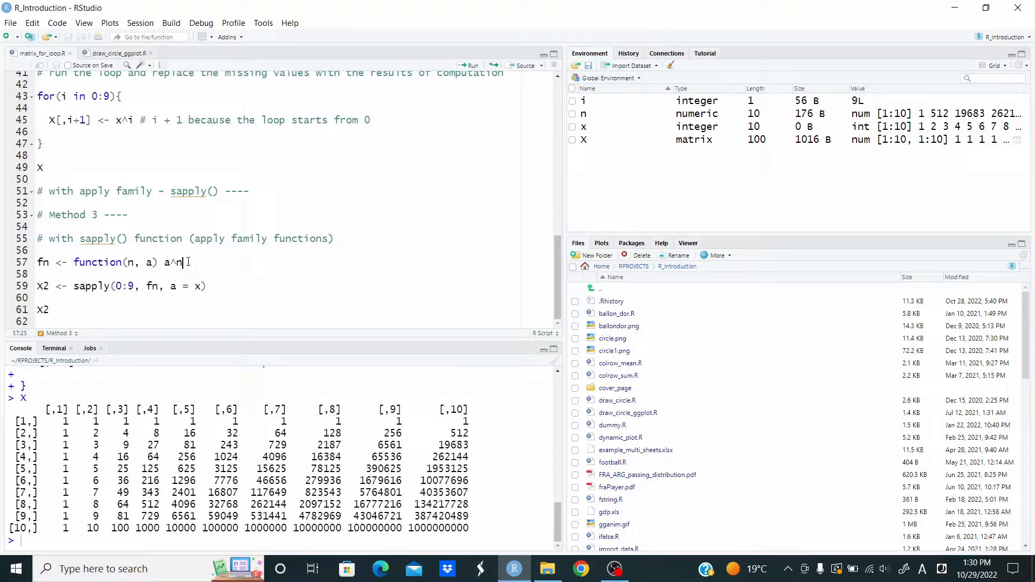
{"action": "left_click", "coordinate": [469, 65]}
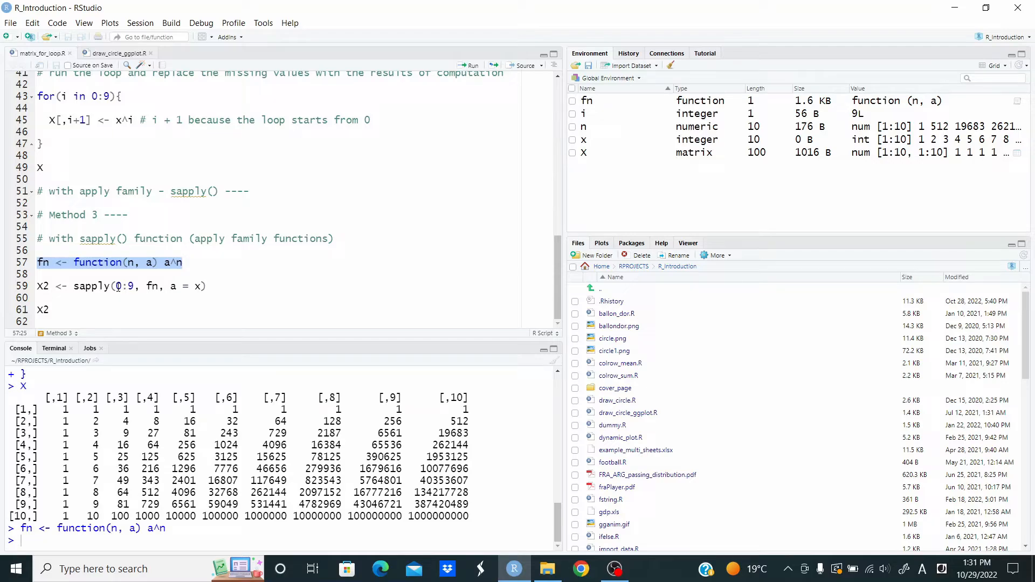
{"action": "left_click", "coordinate": [126, 286]}
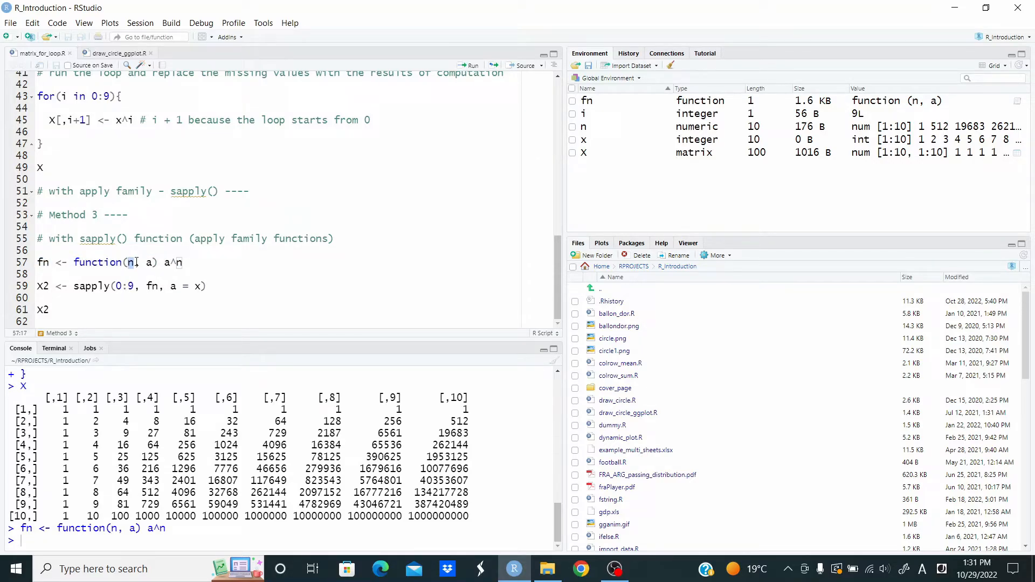
{"action": "left_click", "coordinate": [184, 262]}
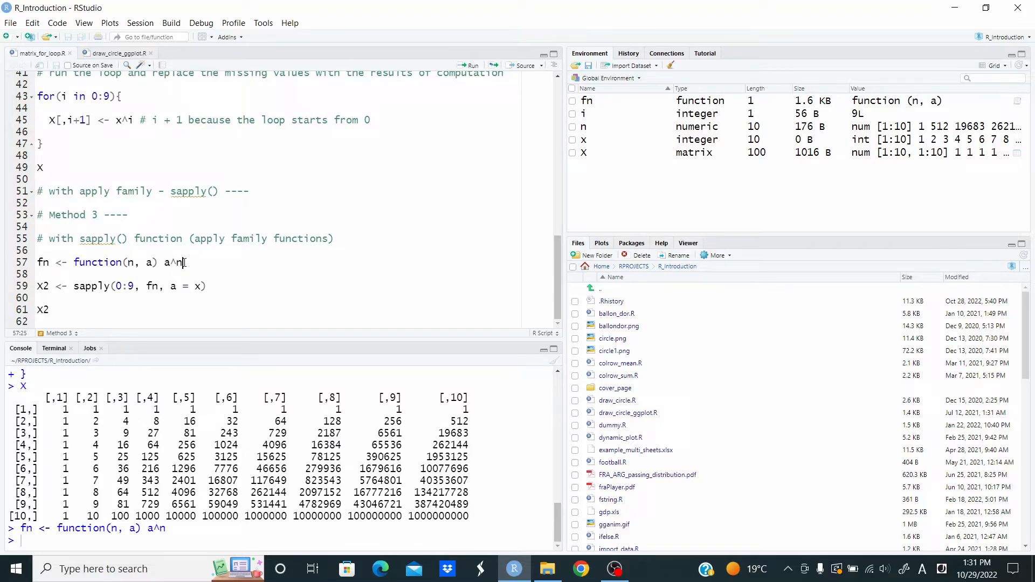
{"action": "left_click", "coordinate": [212, 286]}
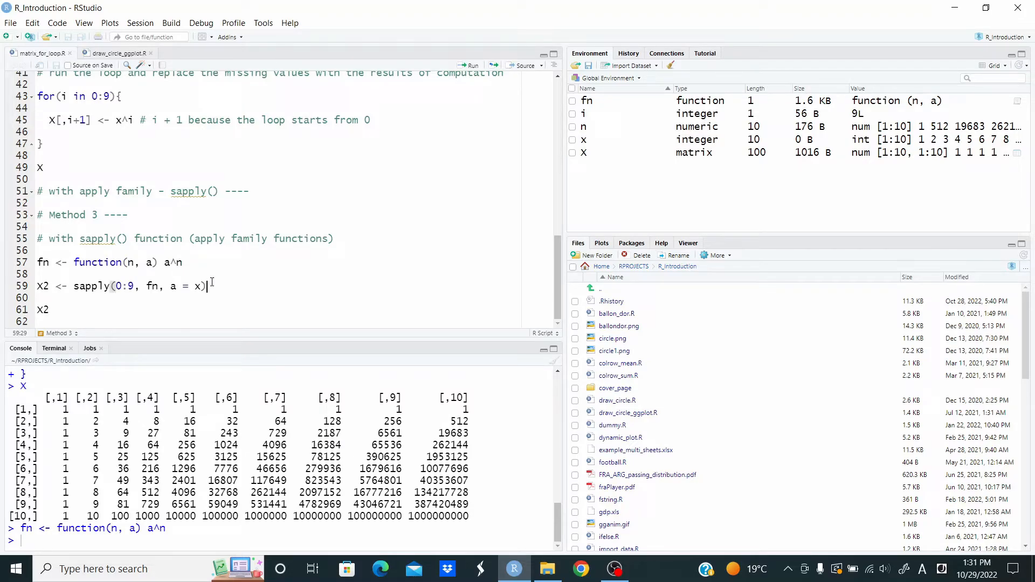